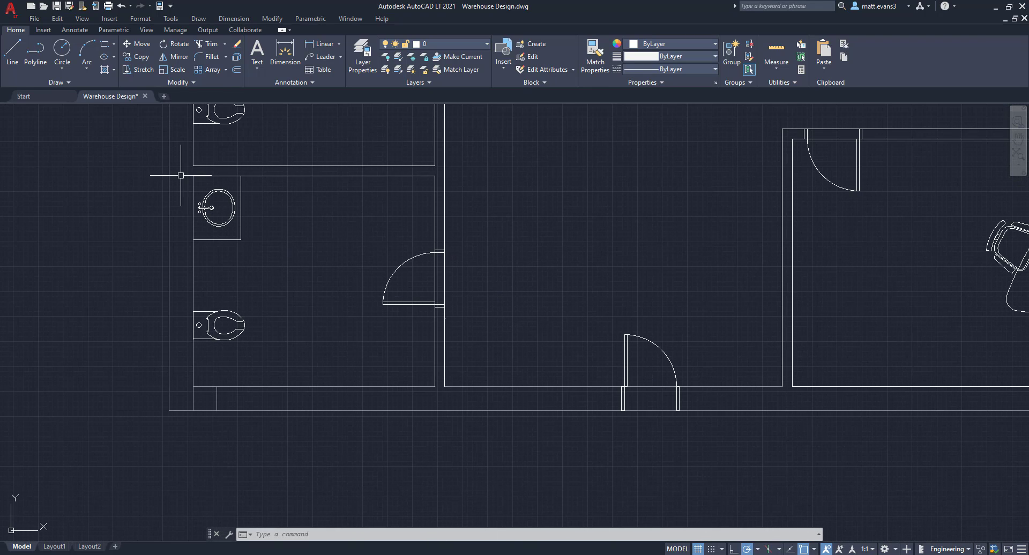
Copy the restroom with its sink, toilet, walls and door up beside the stairwell.
left_click_drag(177, 175, 468, 349)
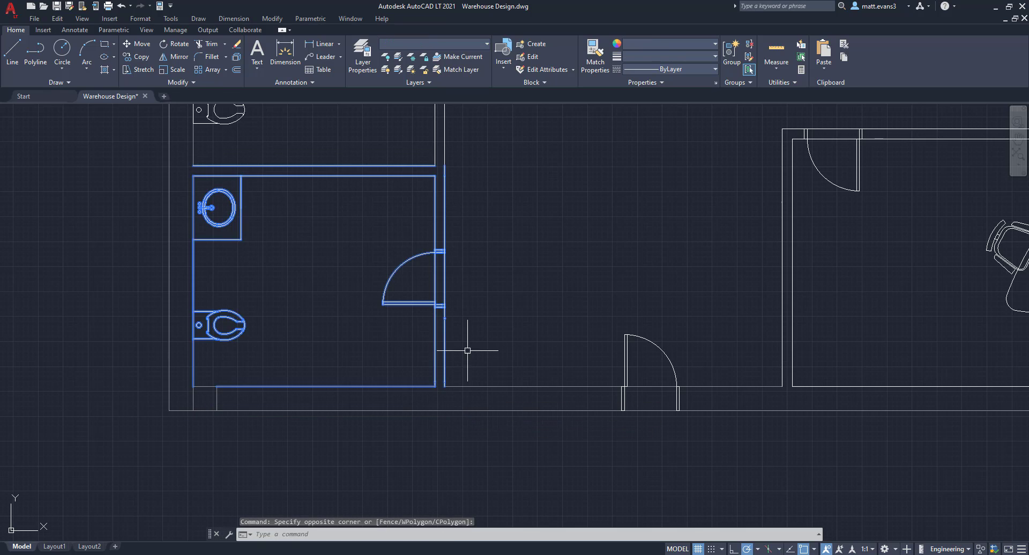
right_click(468, 349)
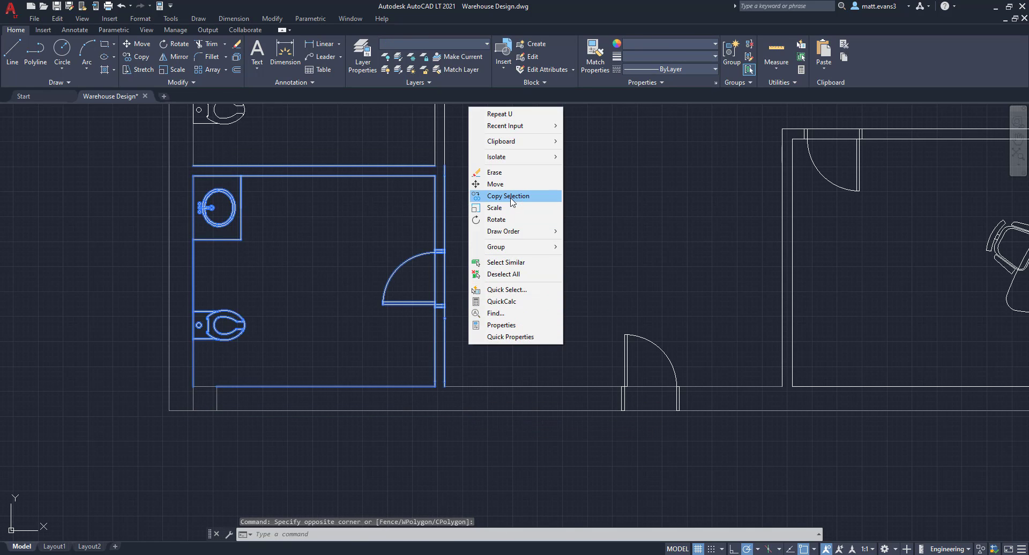
left_click(508, 195)
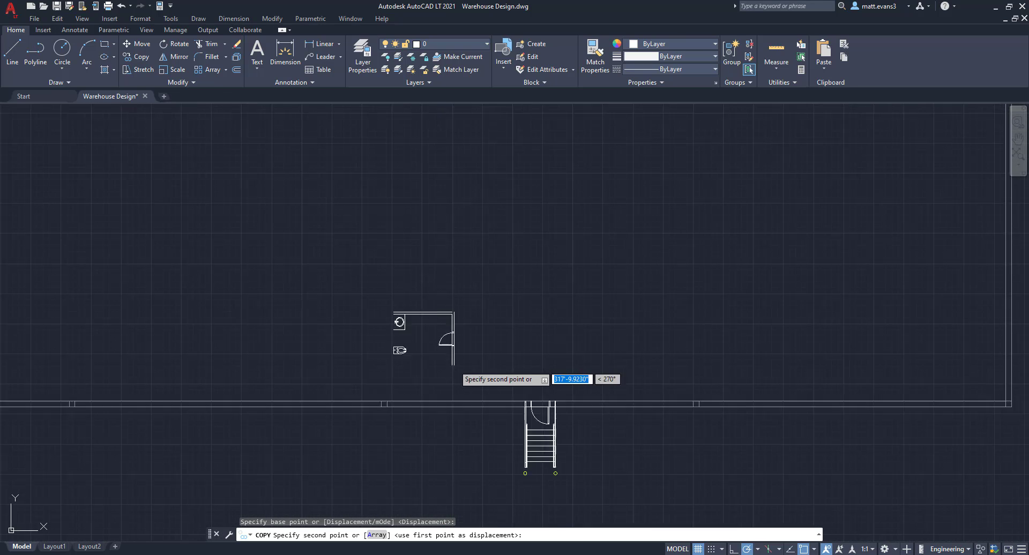
mouse_move(565, 420)
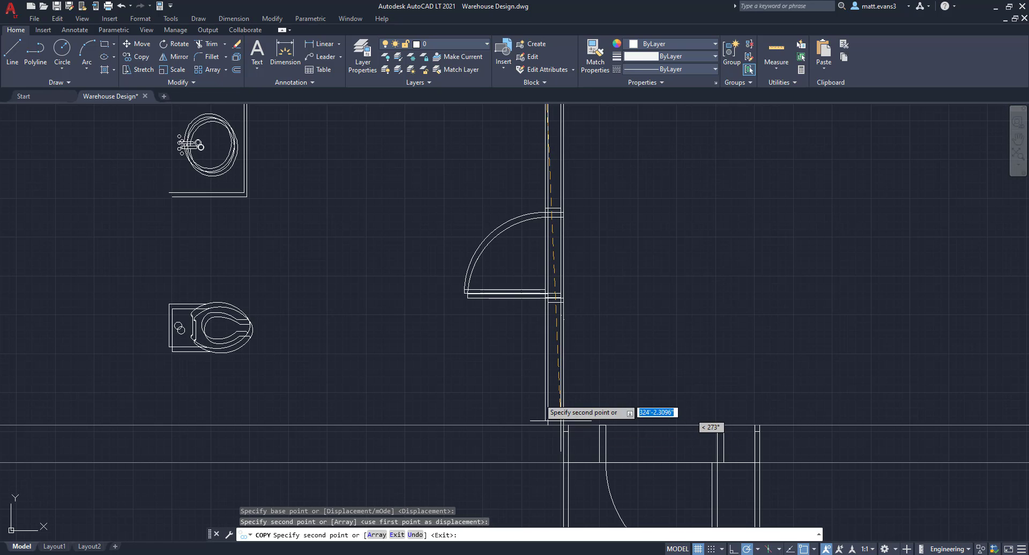
key("Escape")
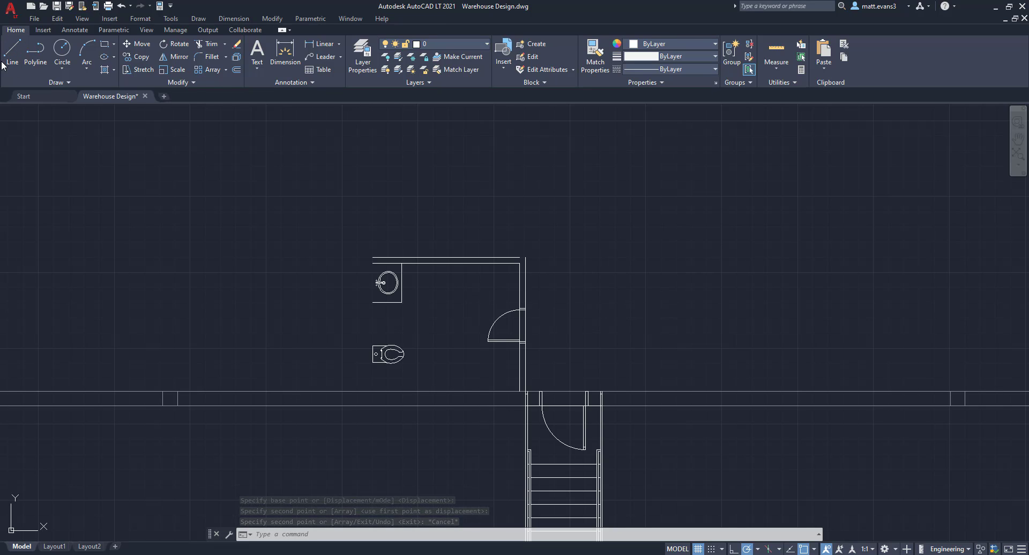
Draw top and left wall lines enclosing the copied restroom down to the warehouse wall.
left_click(11, 52)
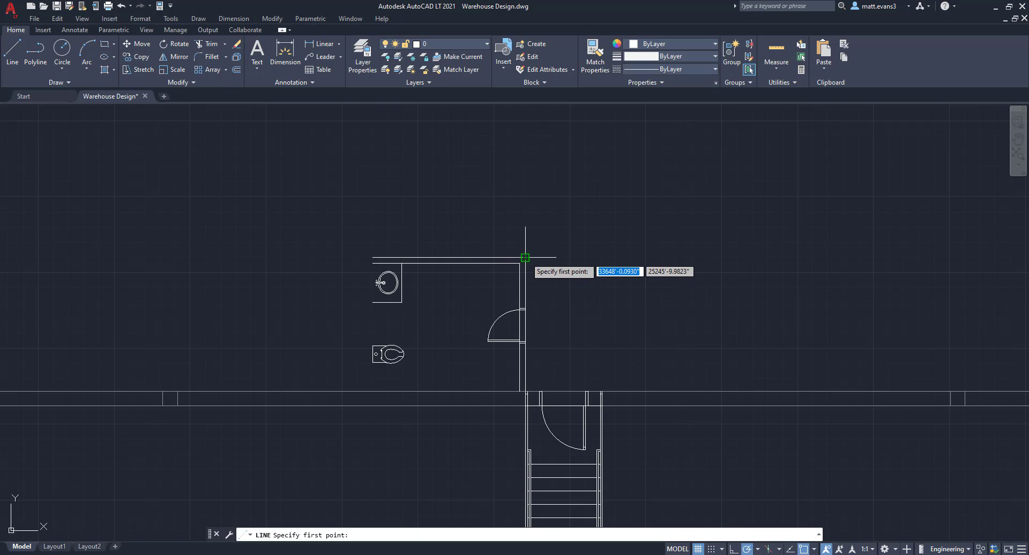
key("Escape")
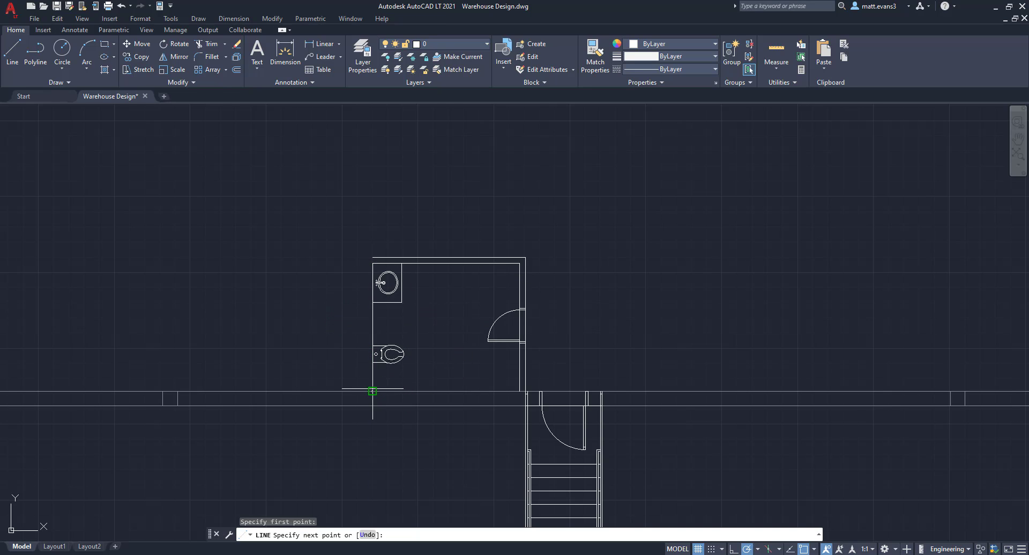
key("Escape")
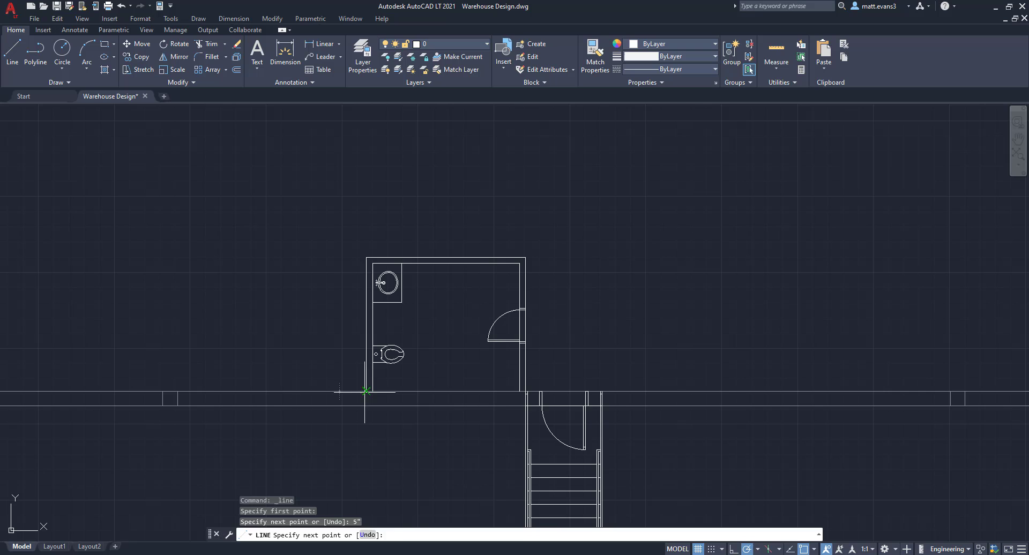
key("Escape")
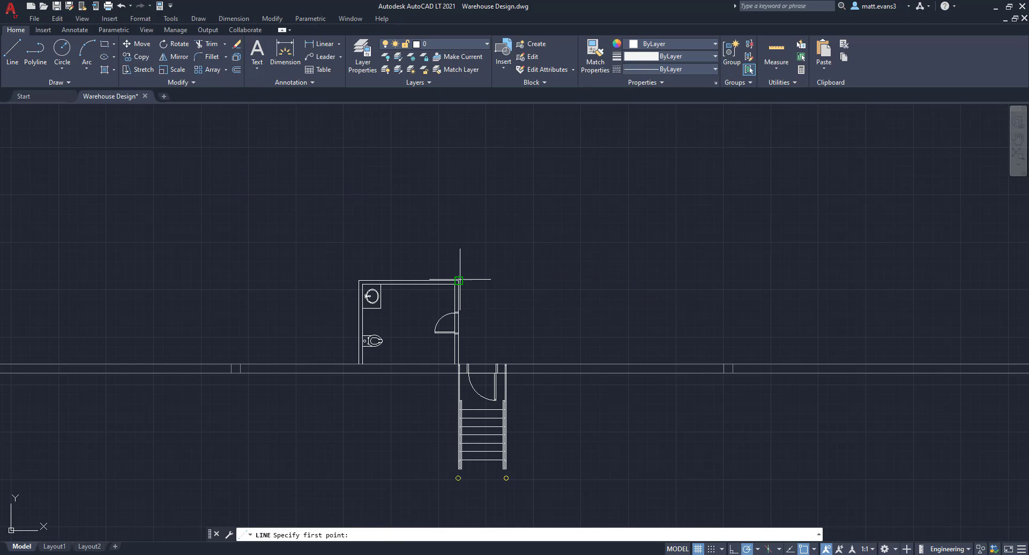
Draw walls from the restroom's top-right corner outlining a rectangular room over the stairs.
left_click(460, 280)
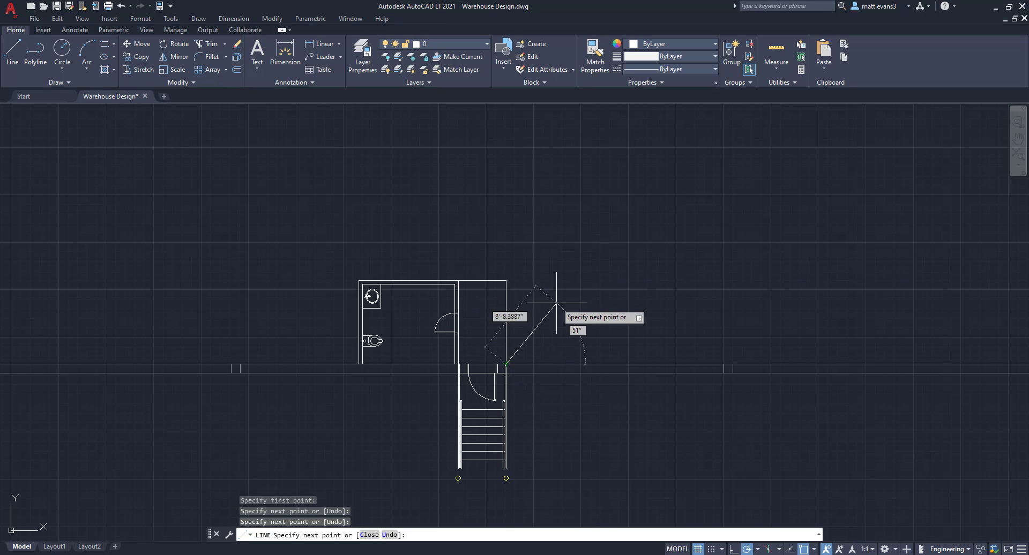
key("Escape")
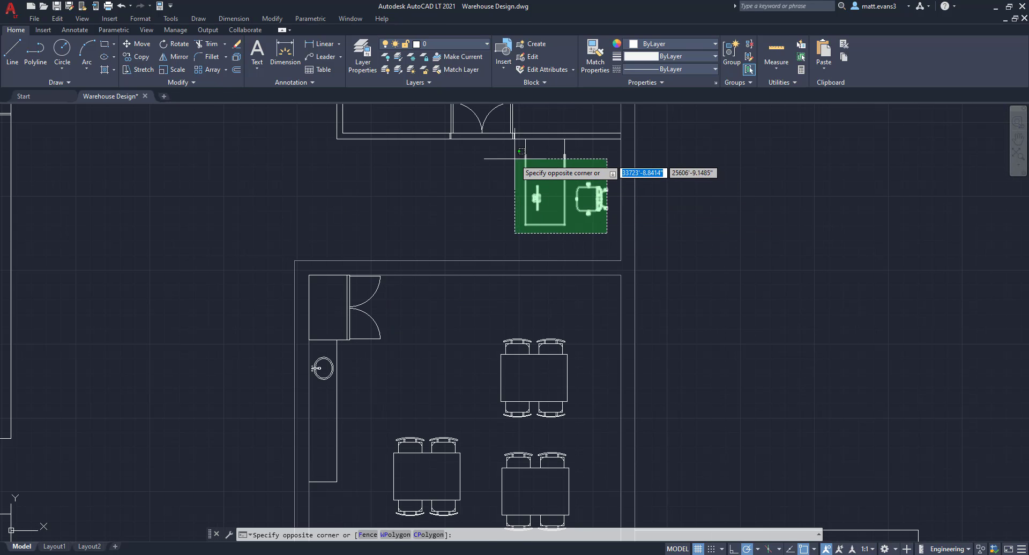
Copy the office desk and chair beside the restroom and draw a wall line next to them.
left_click(499, 194)
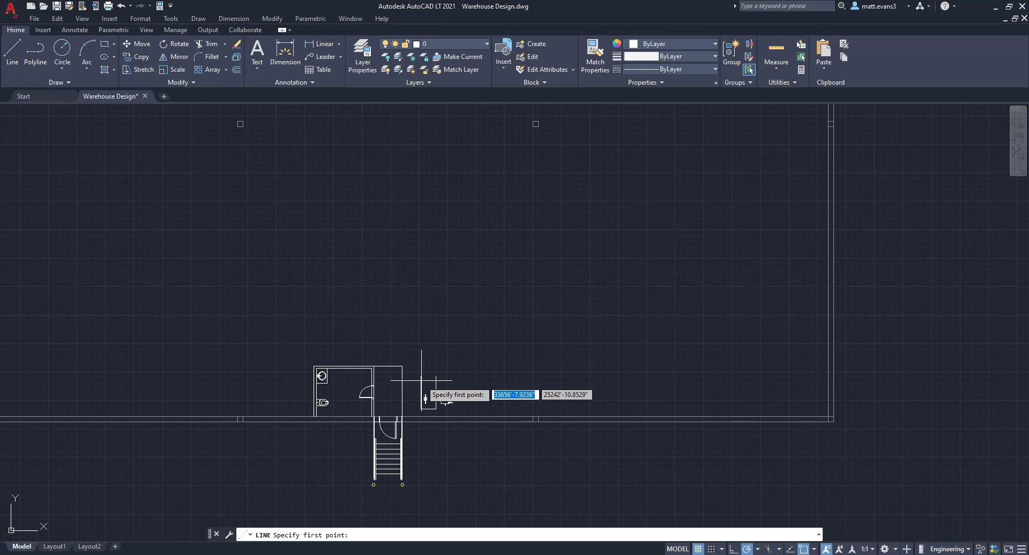
left_click(436, 375)
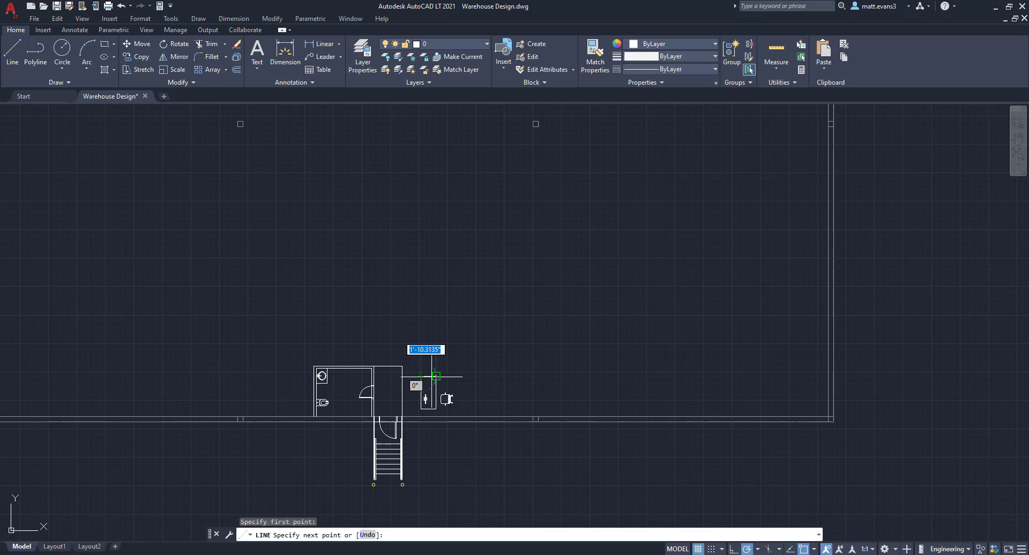
key("Escape")
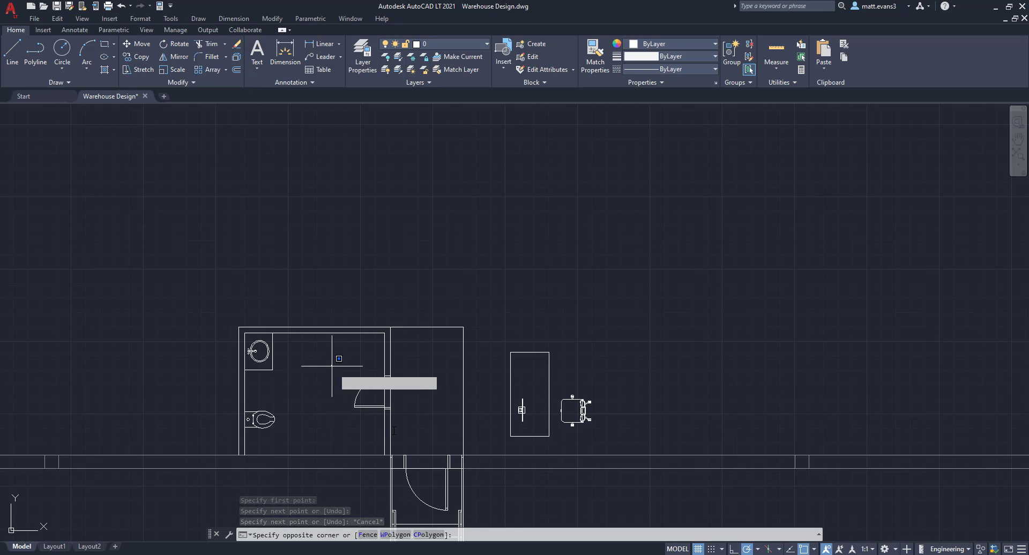
Copy the restroom door above the new rooms and rotate the copy 90 degrees.
right_click(466, 421)
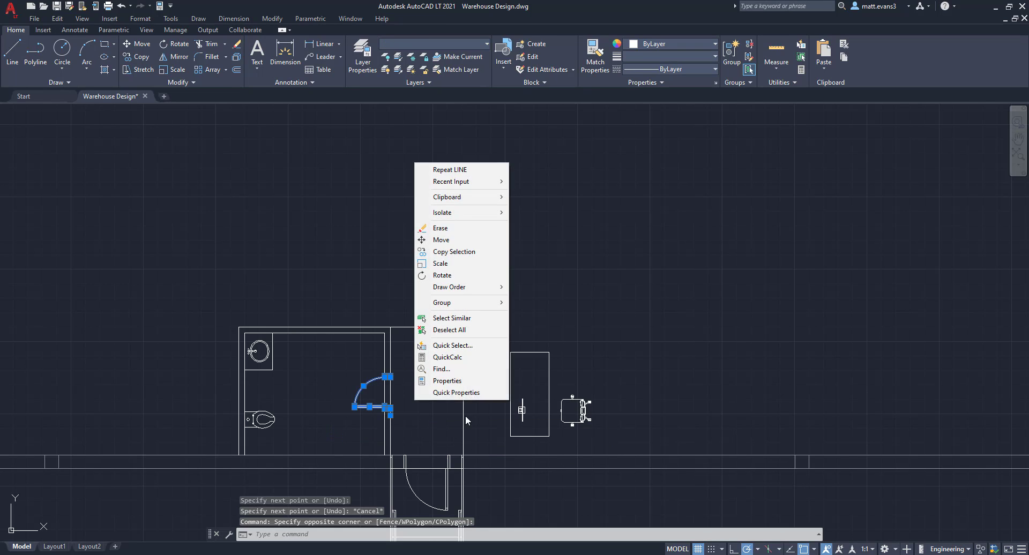
left_click(452, 252)
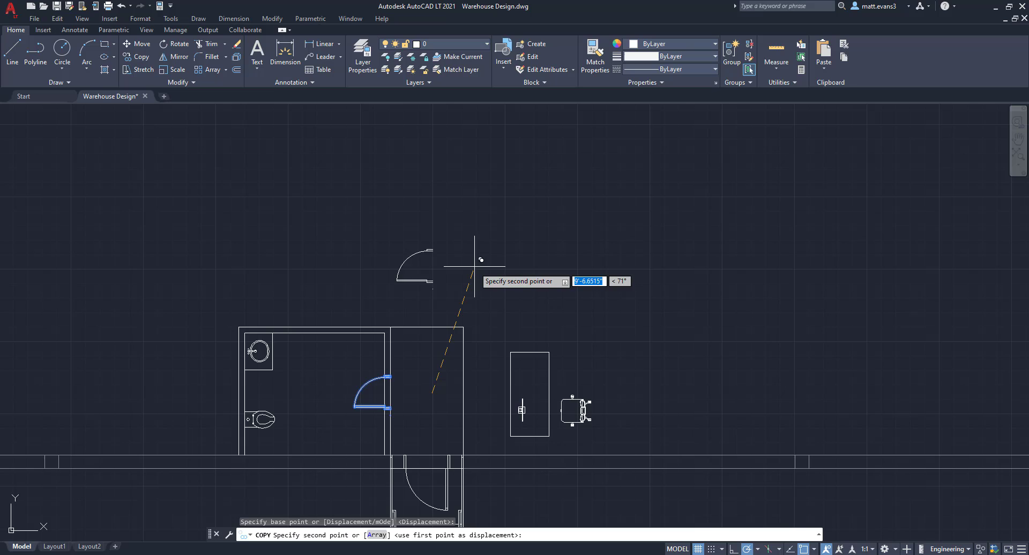
left_click(399, 233)
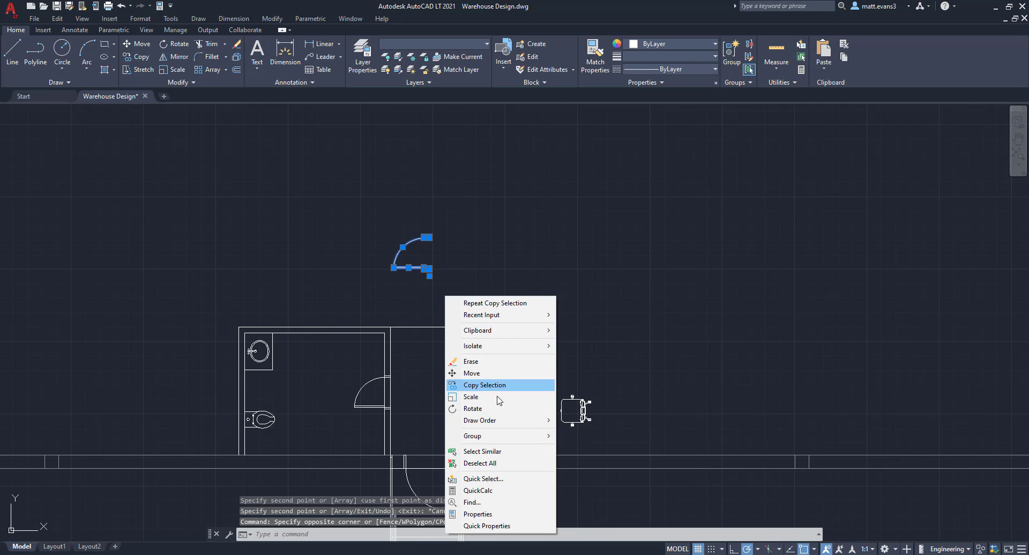
left_click(473, 408)
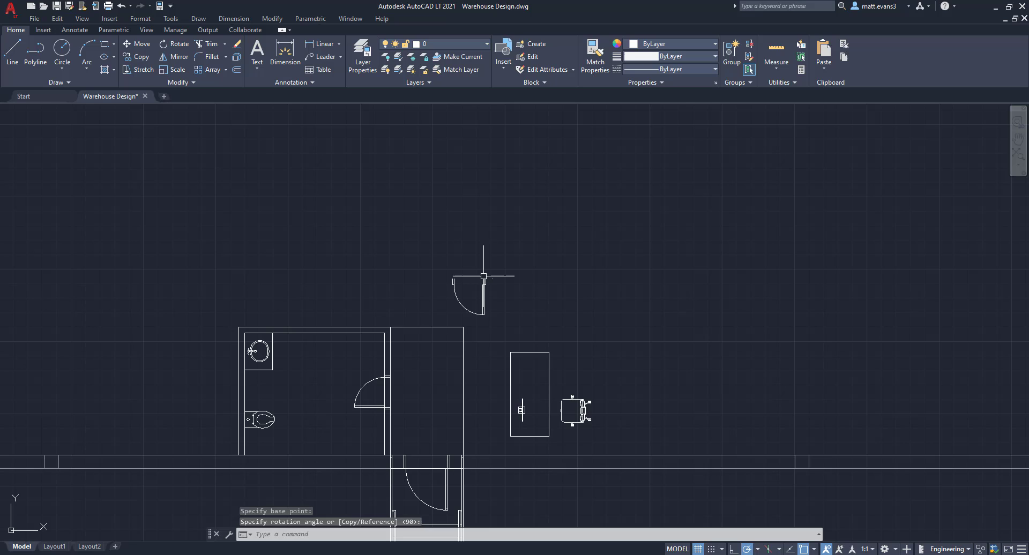
left_click(482, 322)
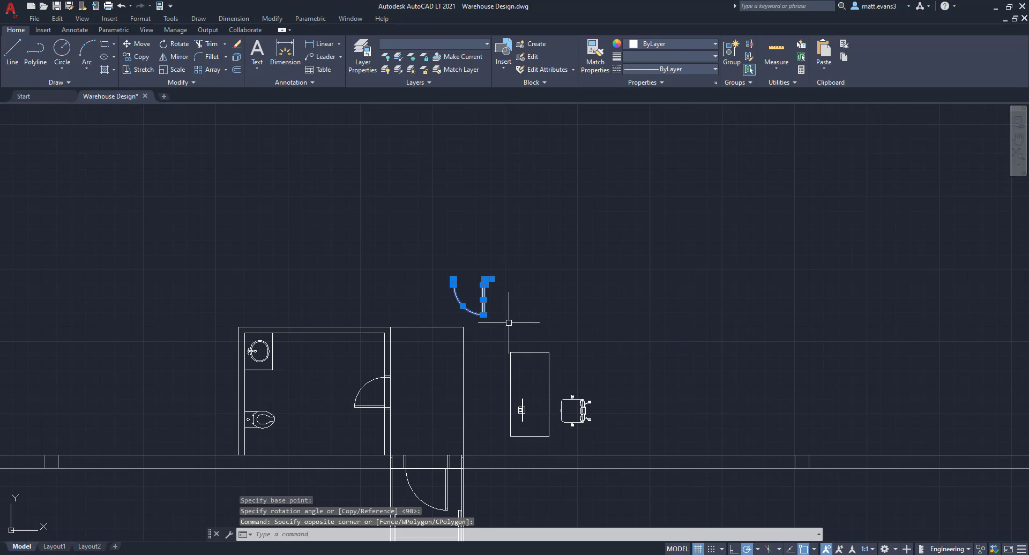
mouse_move(458, 296)
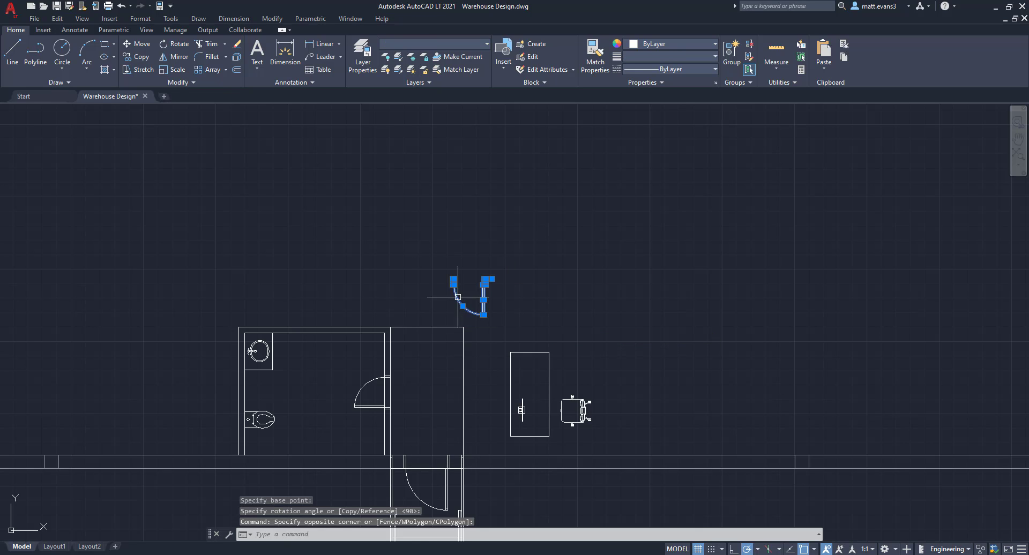
right_click(469, 299)
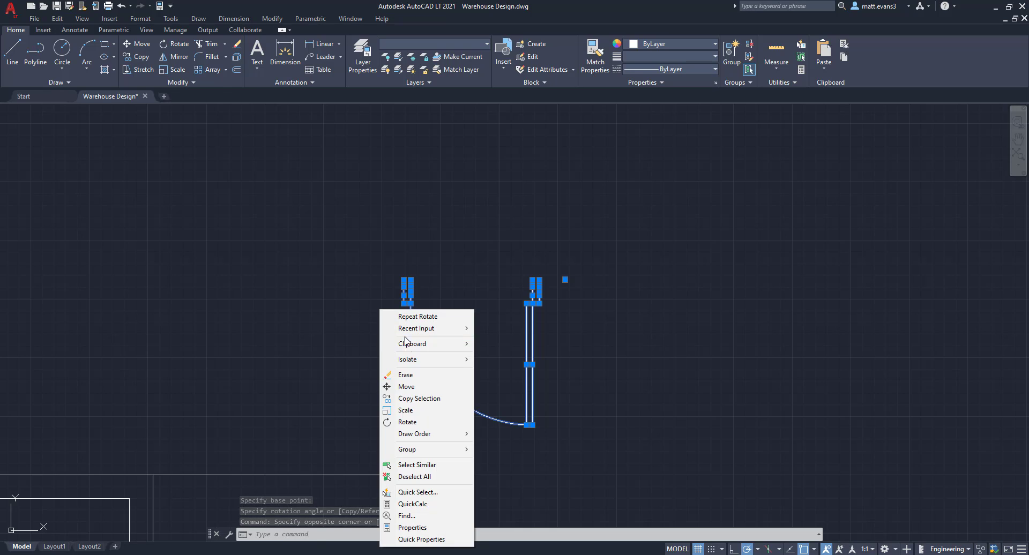
left_click(407, 387)
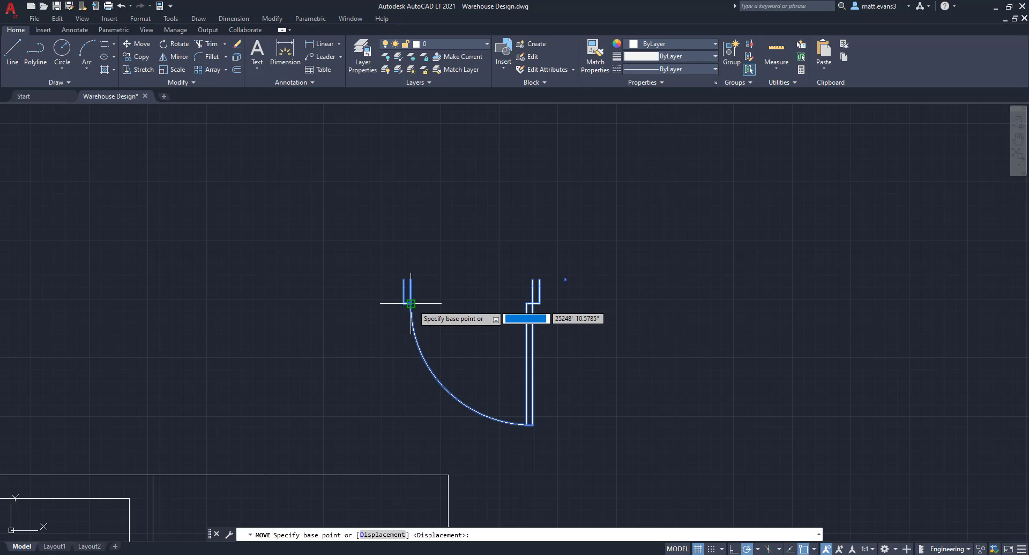
left_click(409, 303)
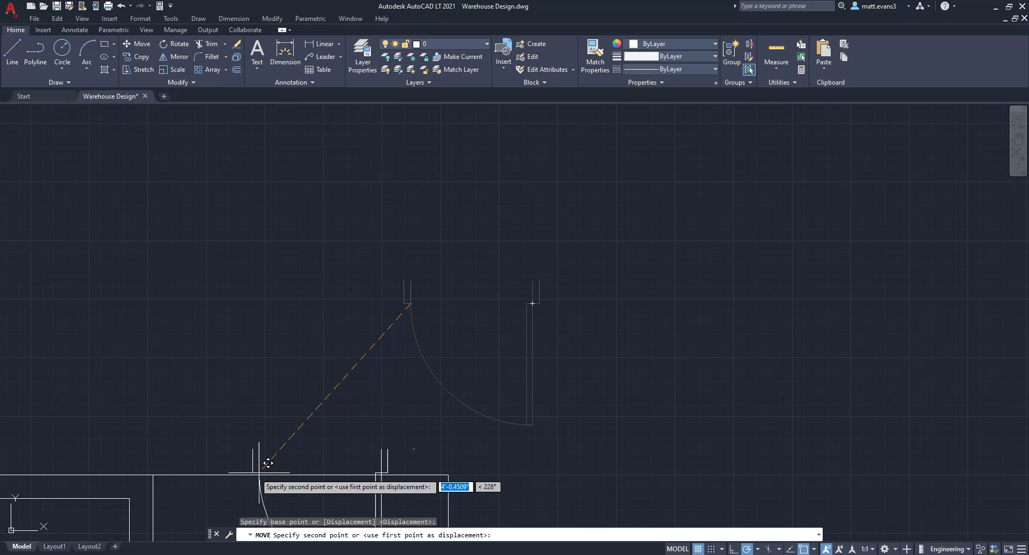
mouse_move(321, 212)
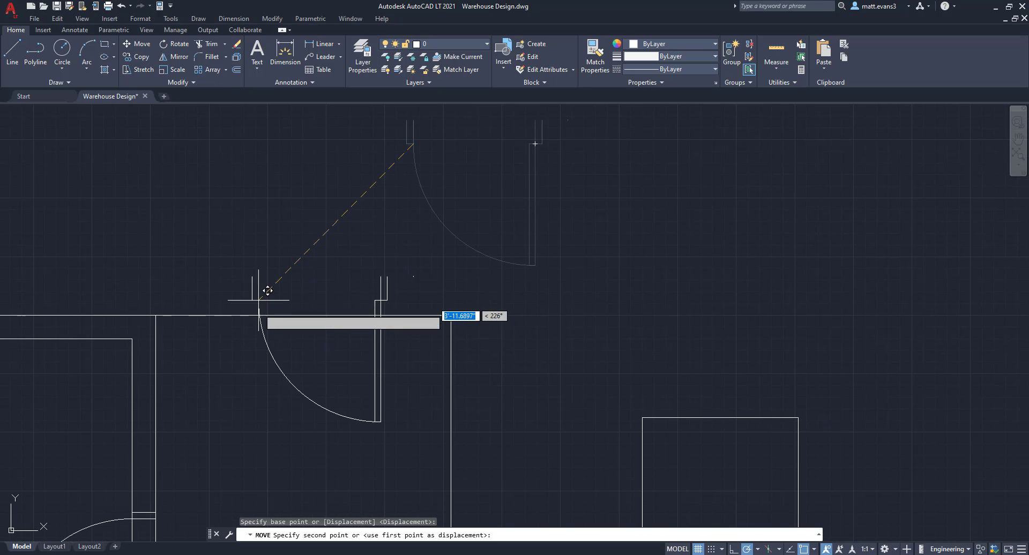
mouse_move(256, 303)
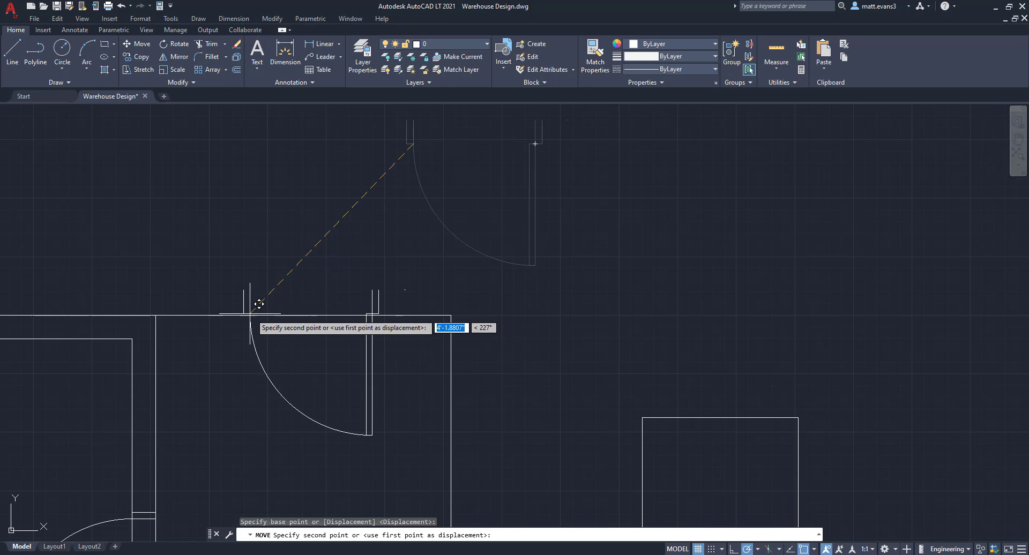
mouse_move(164, 306)
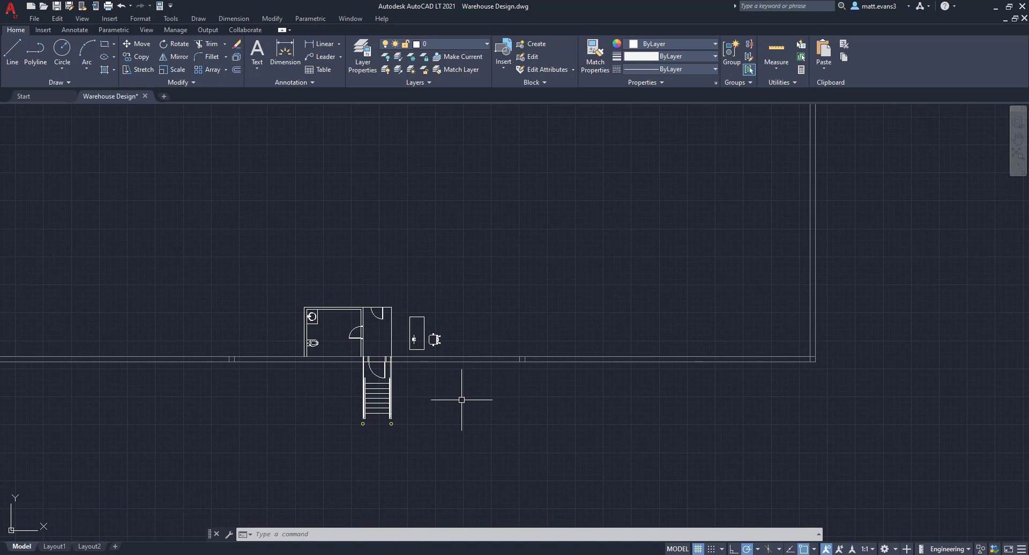
mouse_move(458, 395)
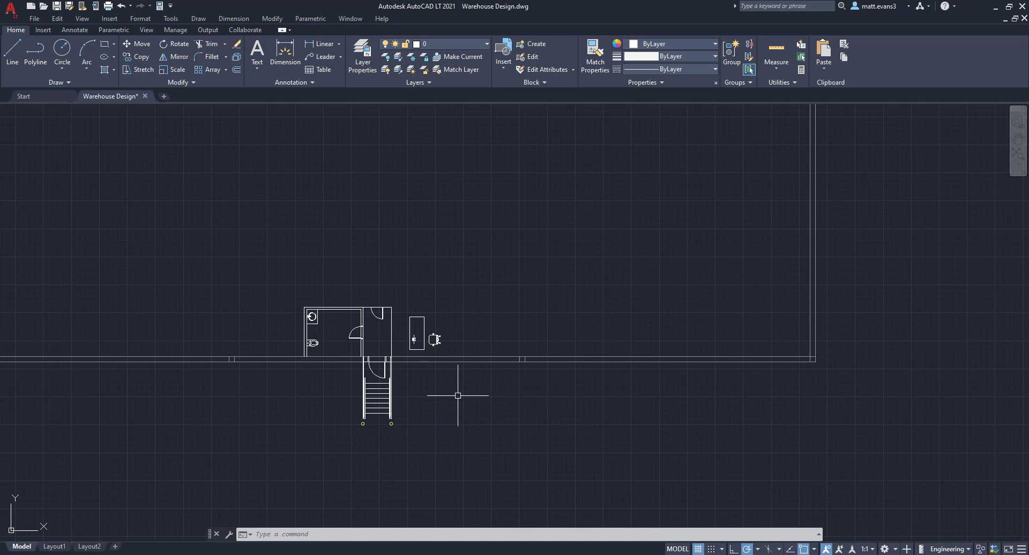
mouse_move(451, 377)
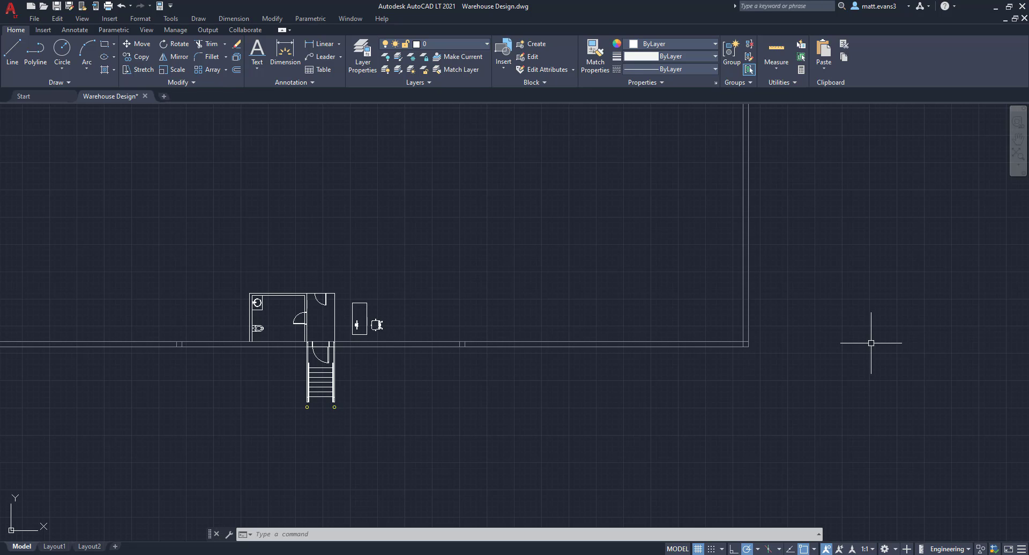
mouse_move(832, 329)
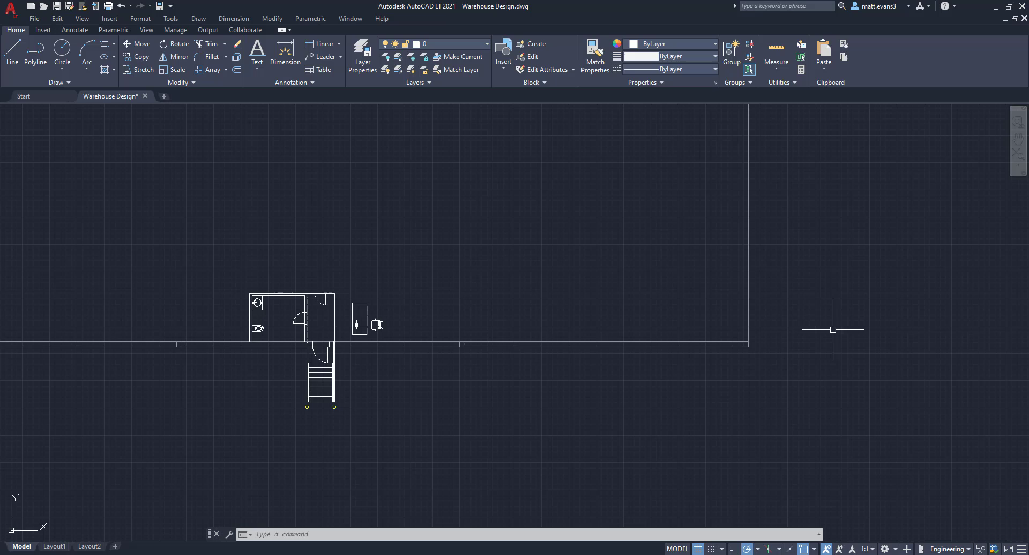
mouse_move(729, 289)
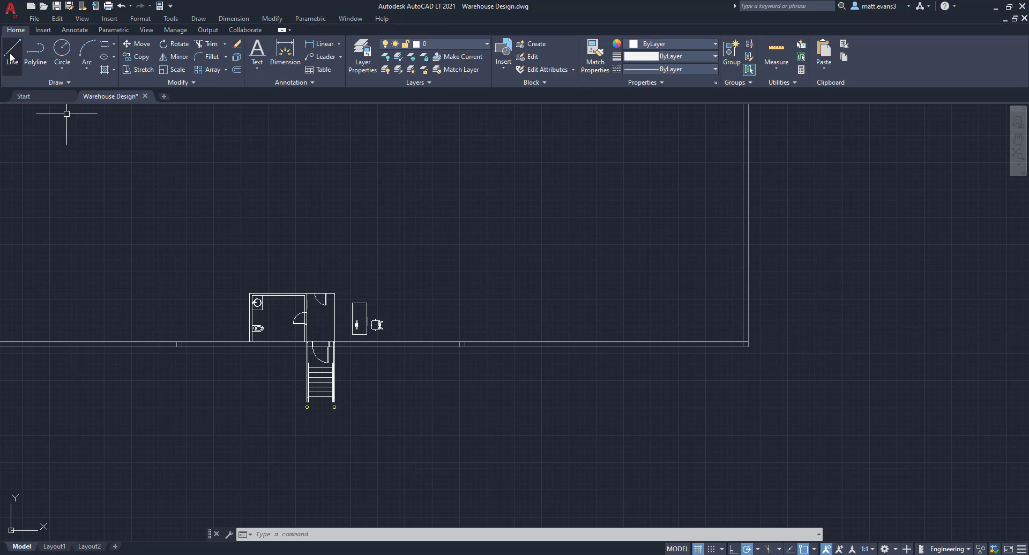
Draw 12"-offset double wall lines from the outer corner enclosing the lower-right pump room.
left_click(11, 53)
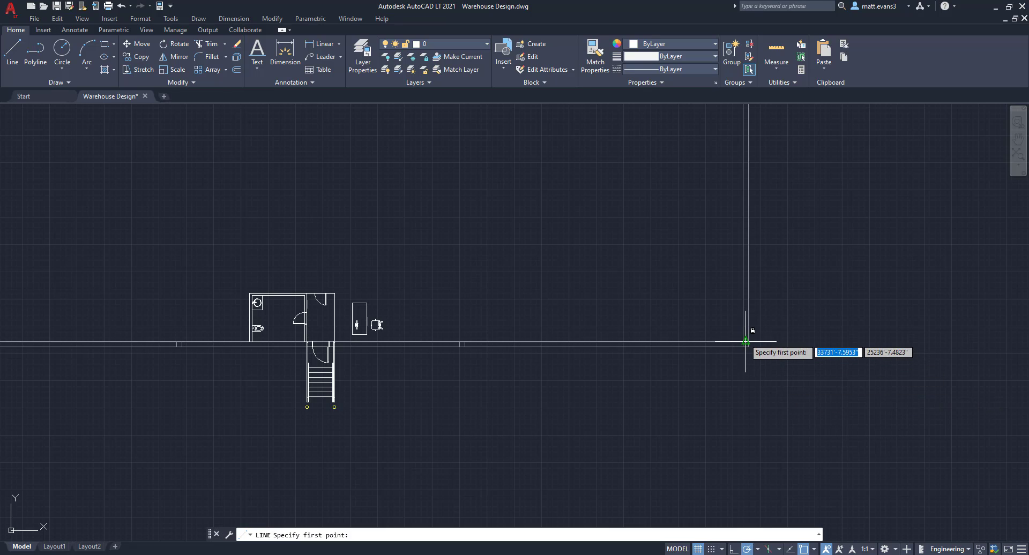
left_click(746, 343)
type("34'")
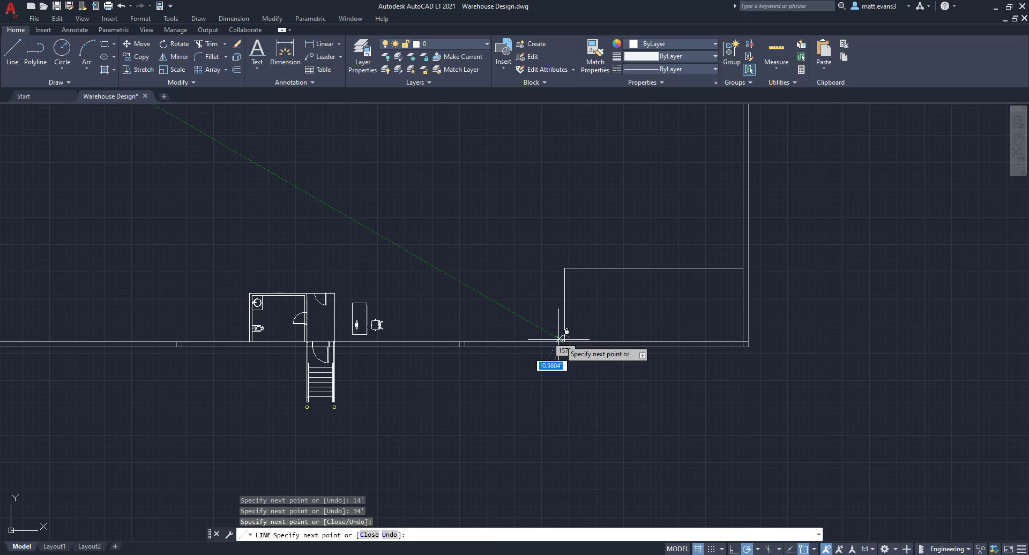
mouse_move(557, 344)
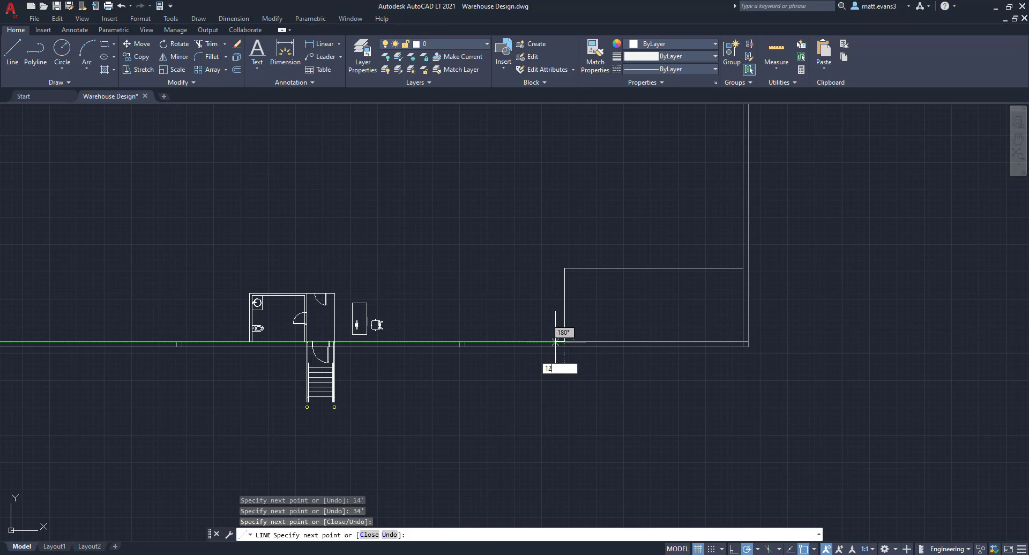
key("Return")
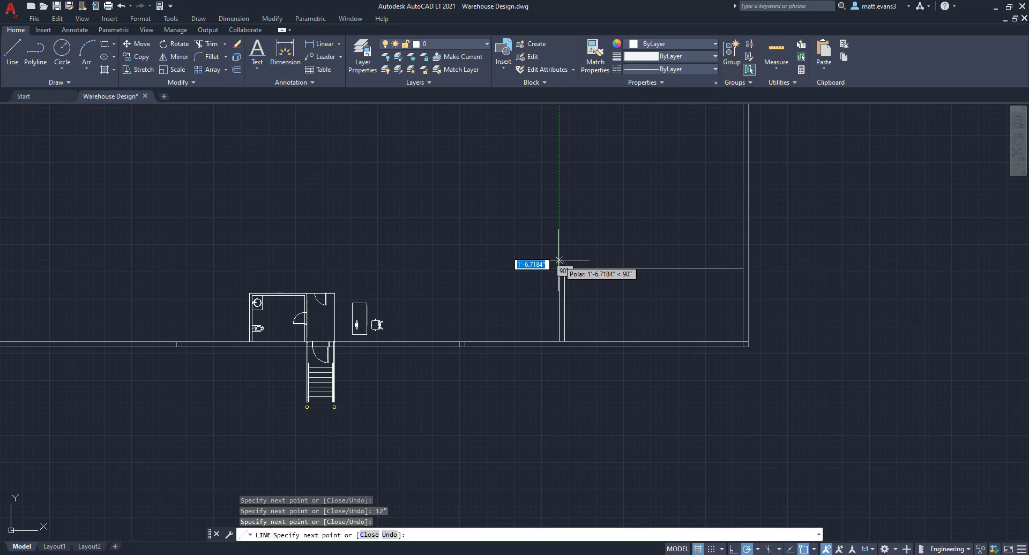
left_click(559, 264)
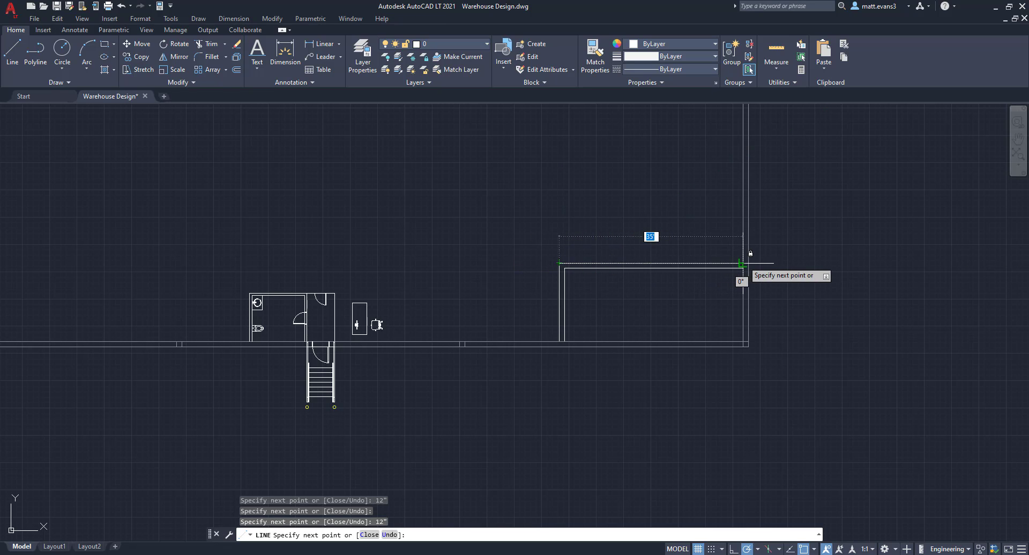
key("Escape")
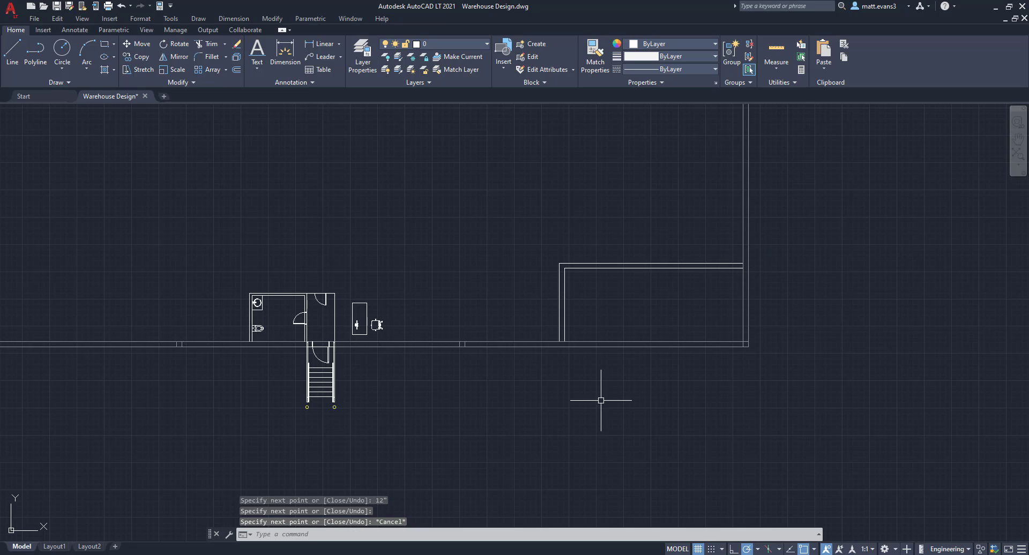
mouse_move(617, 392)
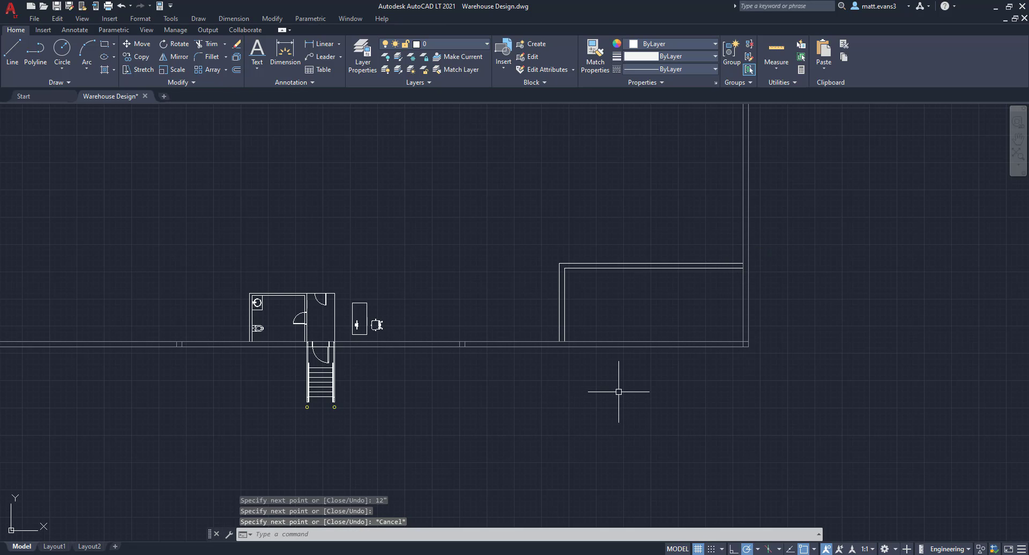
mouse_move(459, 393)
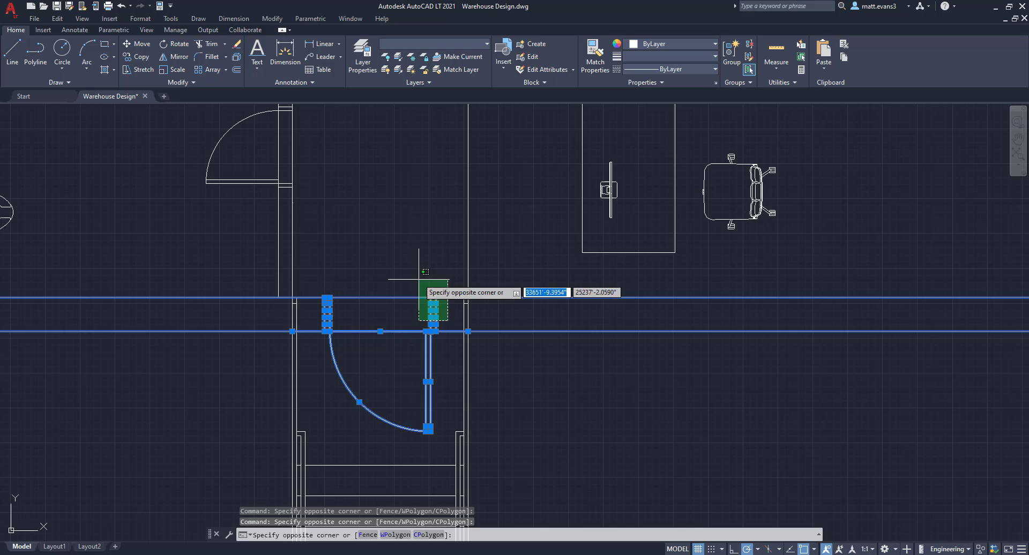
Copy the door onto the pump room wall near its left corner.
right_click(425, 291)
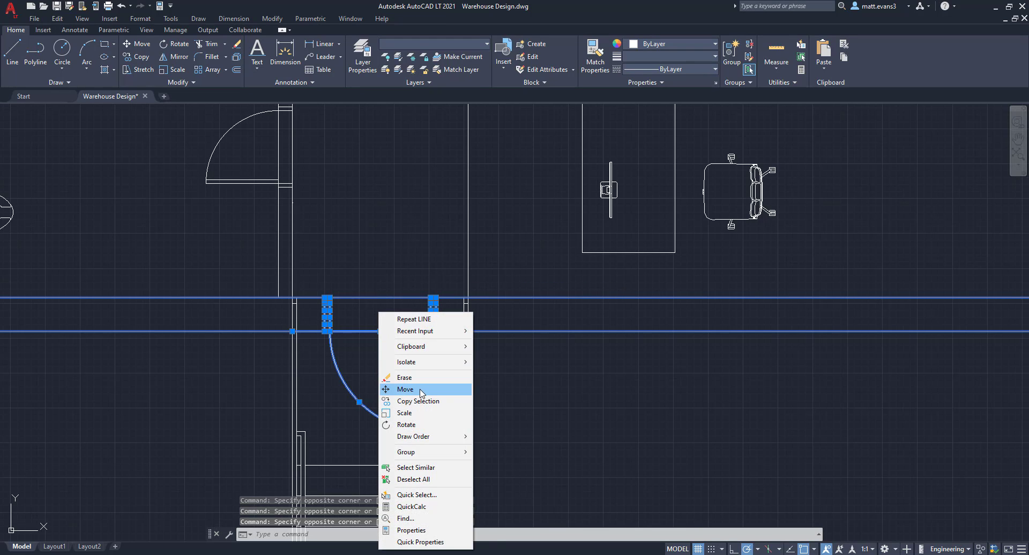
left_click(418, 401)
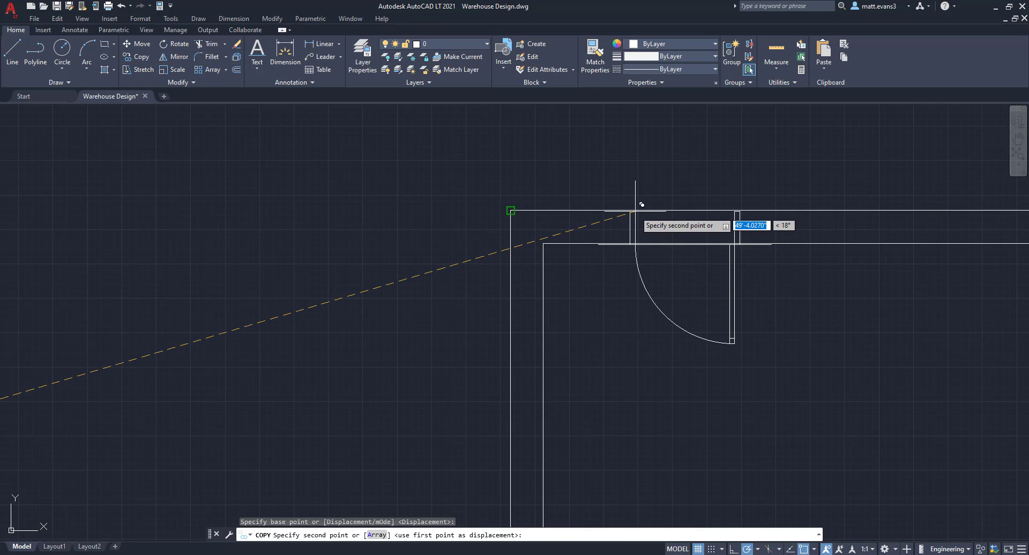
mouse_move(615, 210)
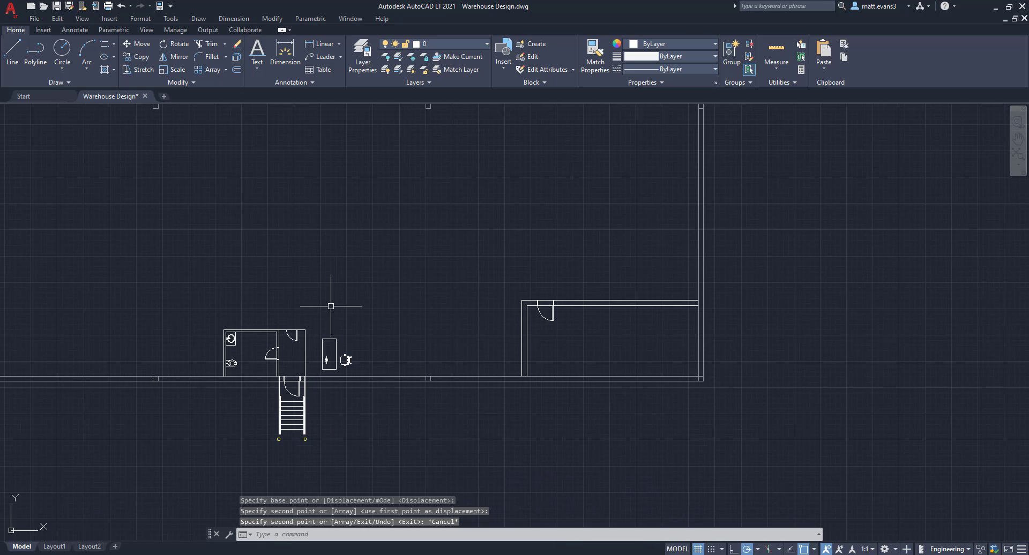
mouse_move(256, 53)
type("P")
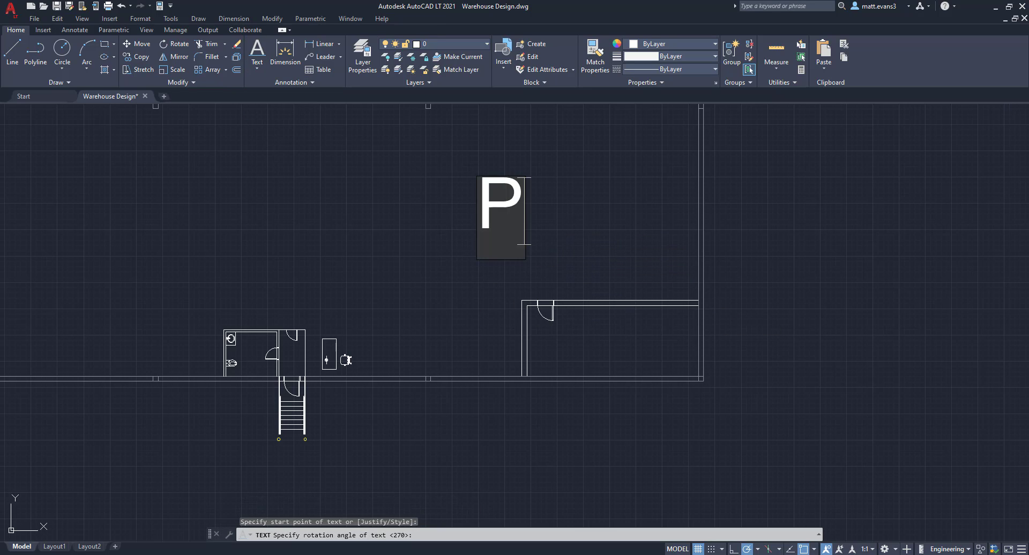
Add rotated single-line text PUMP and ROOM on two lines near the pump room.
type("UMP")
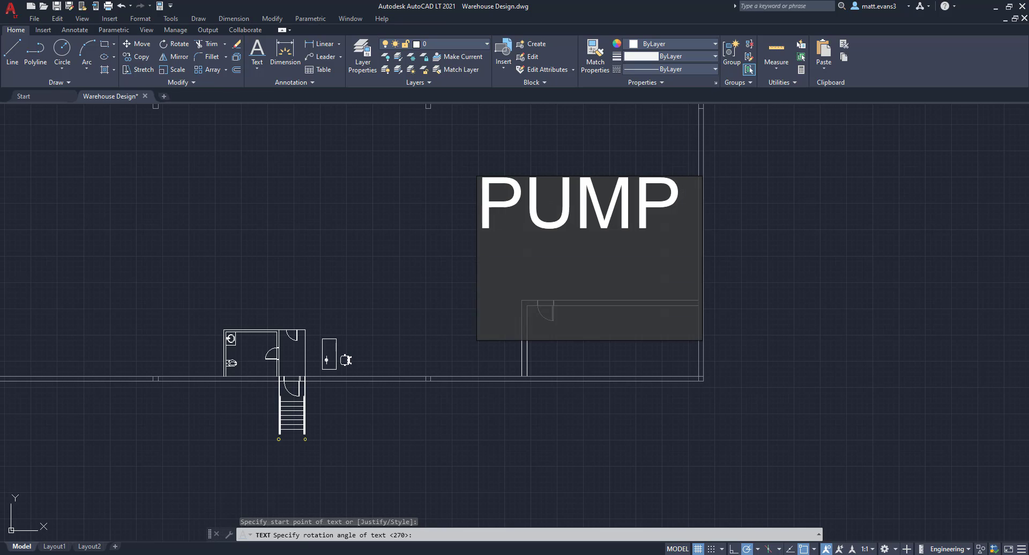
type("R")
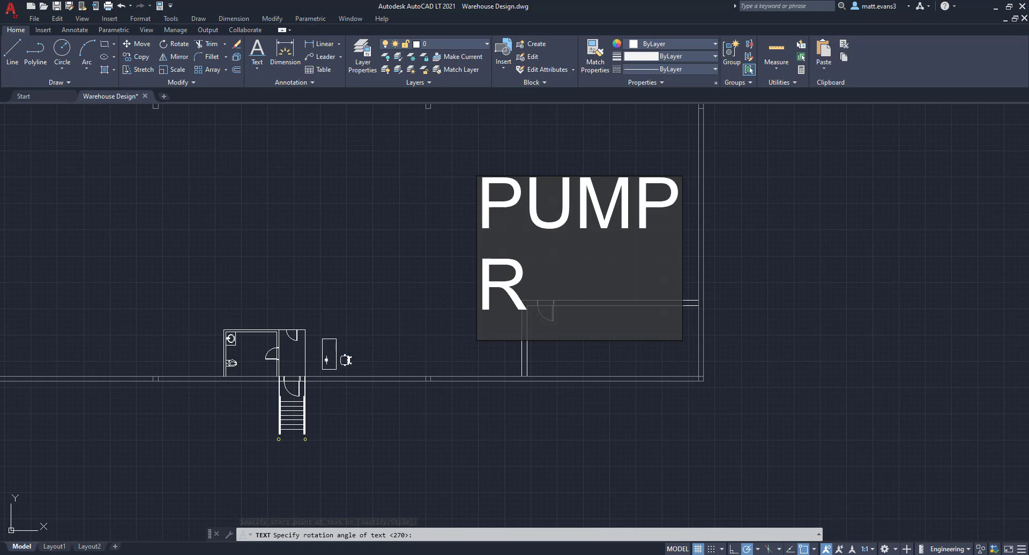
type("OOM")
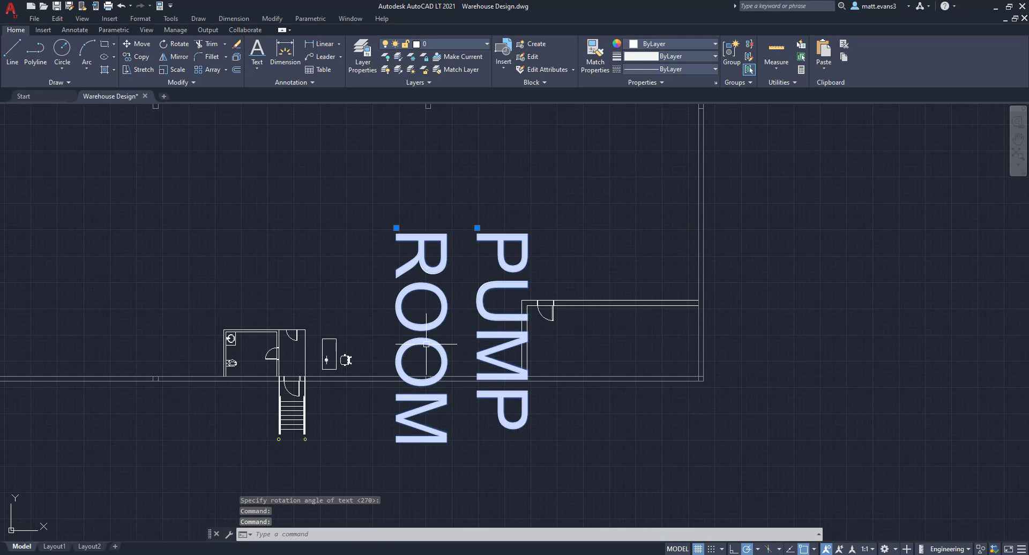
Rotate the PUMP ROOM label 90°, scale it down and move it centred inside the pump room.
left_click(174, 43)
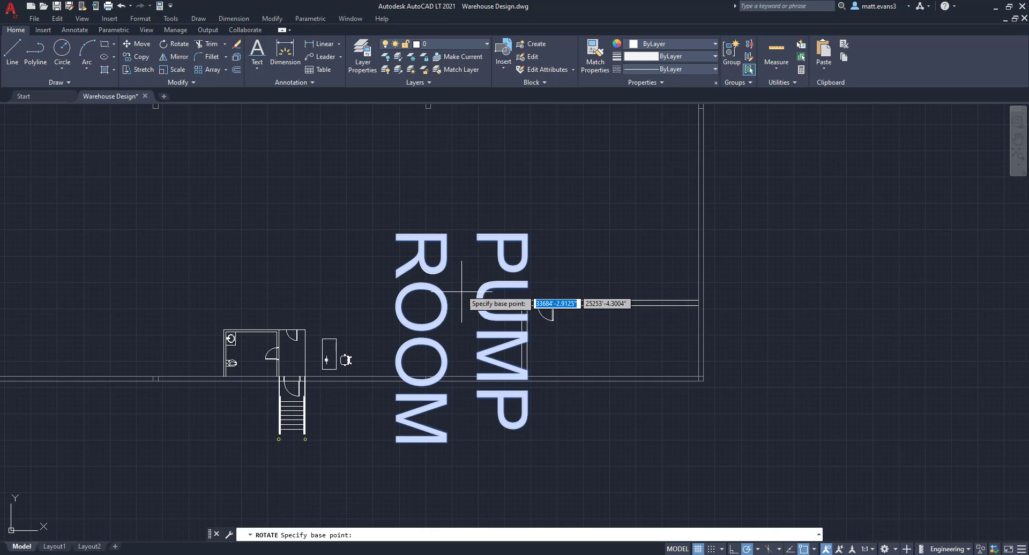
left_click(461, 290)
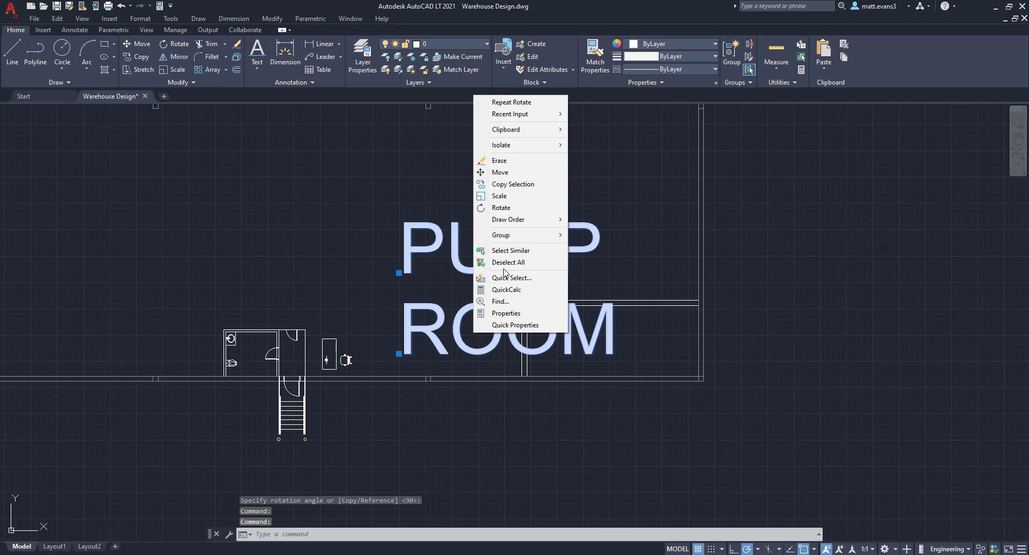
left_click(500, 195)
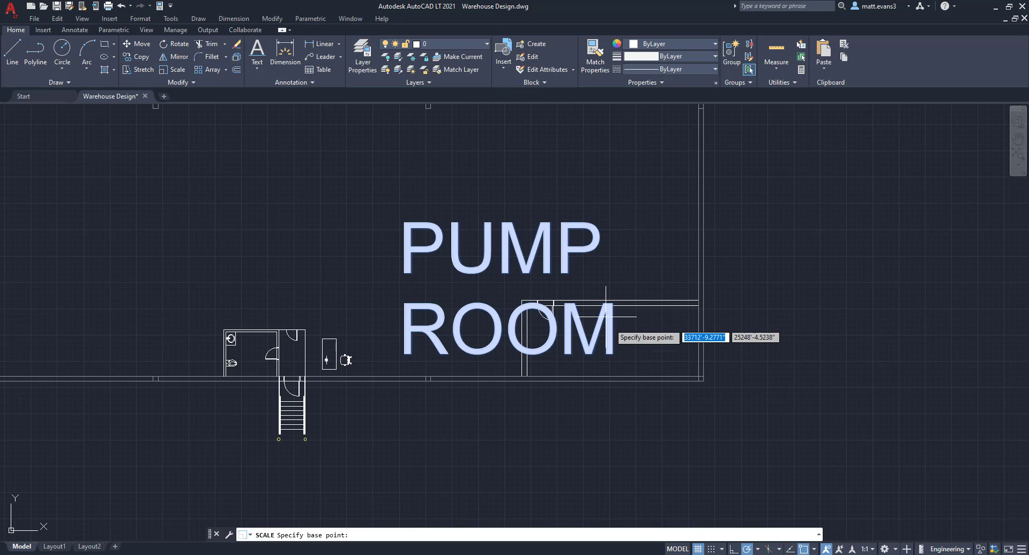
left_click(587, 326)
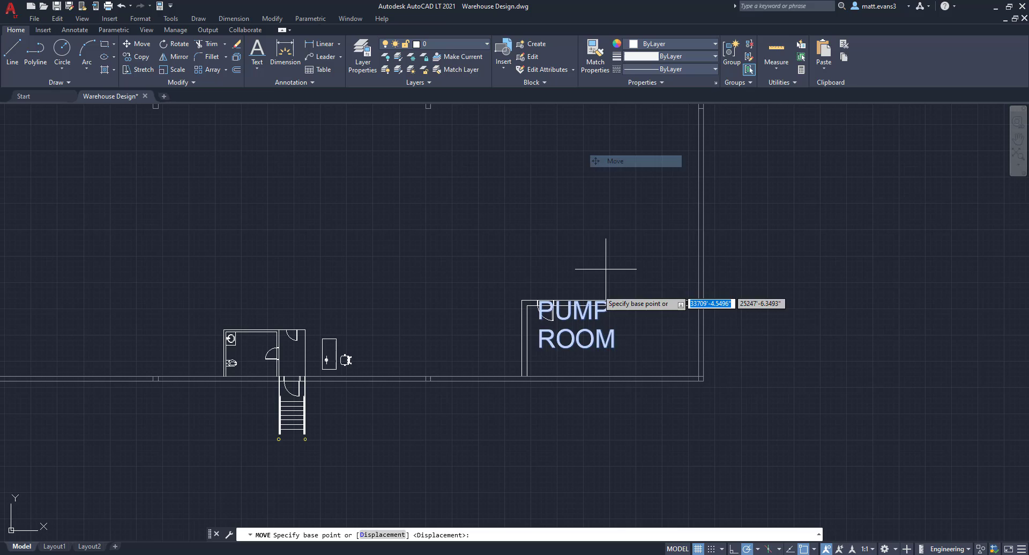
left_click(604, 269)
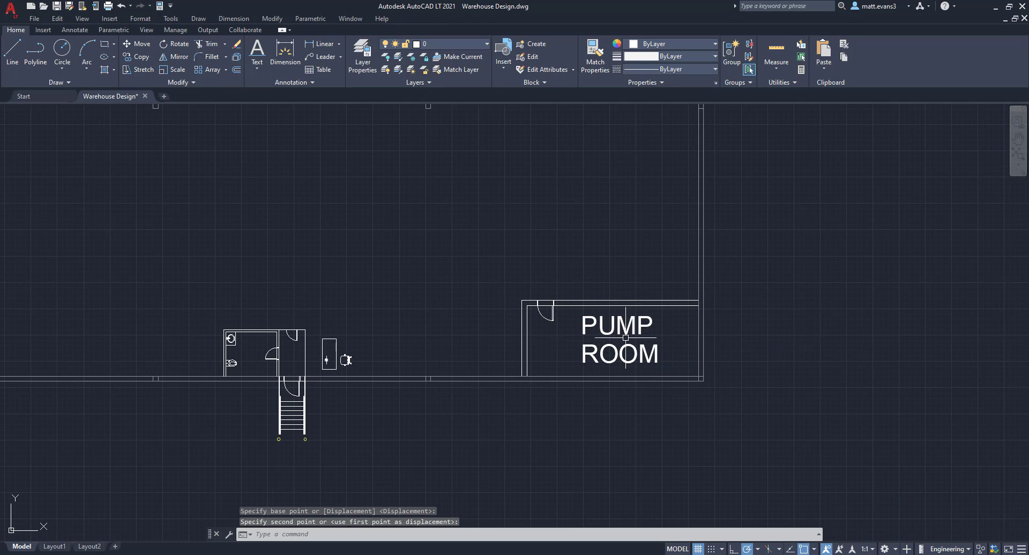
mouse_move(794, 386)
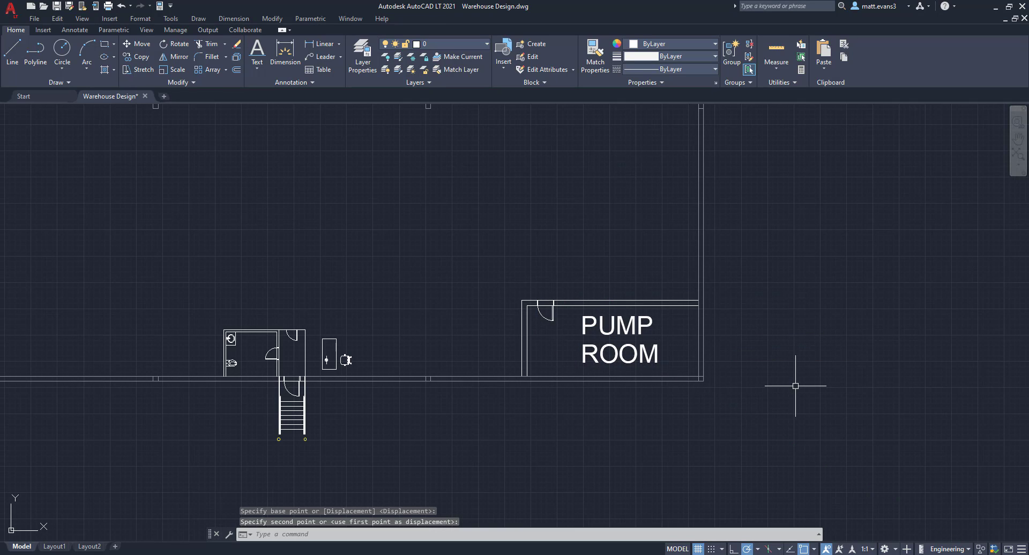